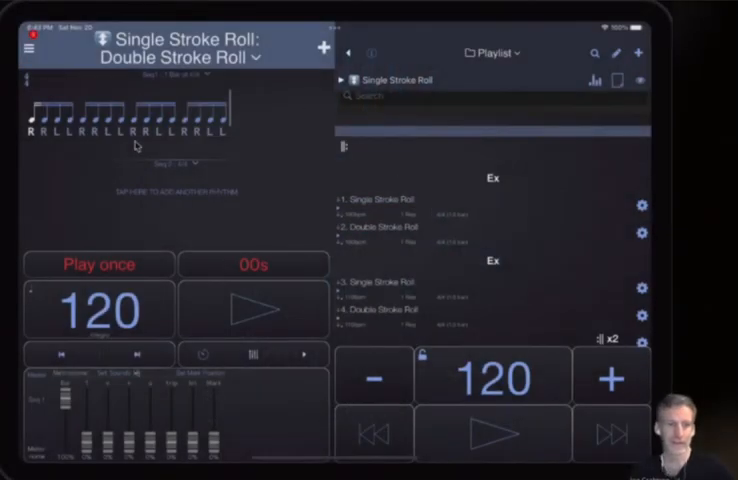
# - Start the rudiment playlist playing from Single Stroke Roll at 100 bpm
pyautogui.click(388, 142)
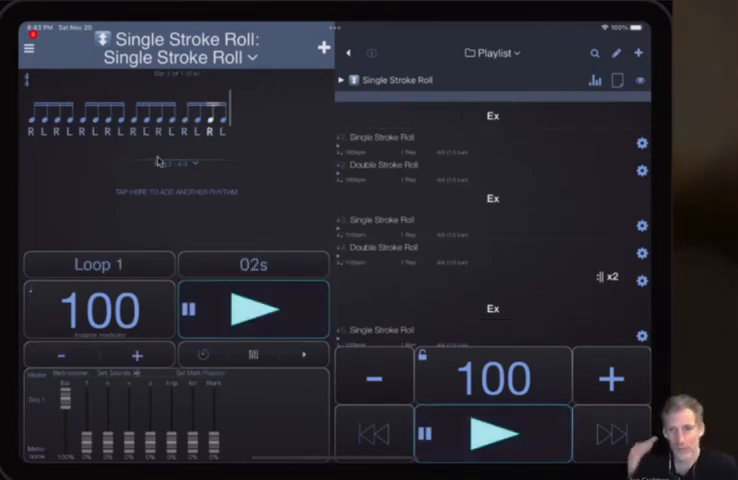
# - Raise the Metronome quarter-note '1' slider to 100% in the mixer
pyautogui.click(252, 309)
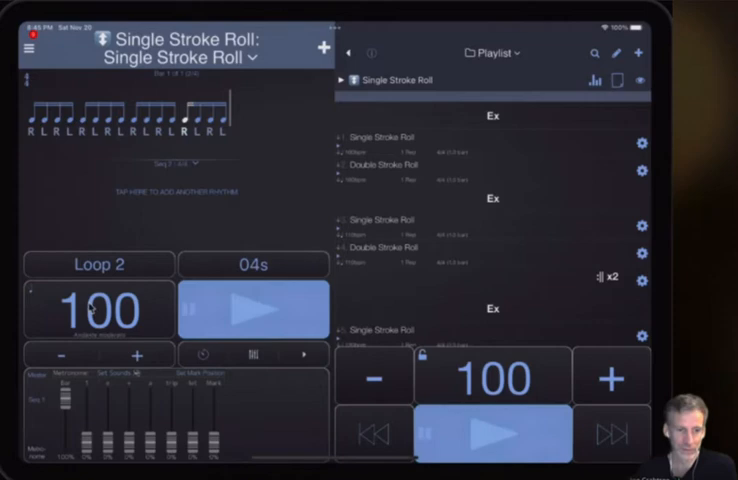
pyautogui.click(253, 309)
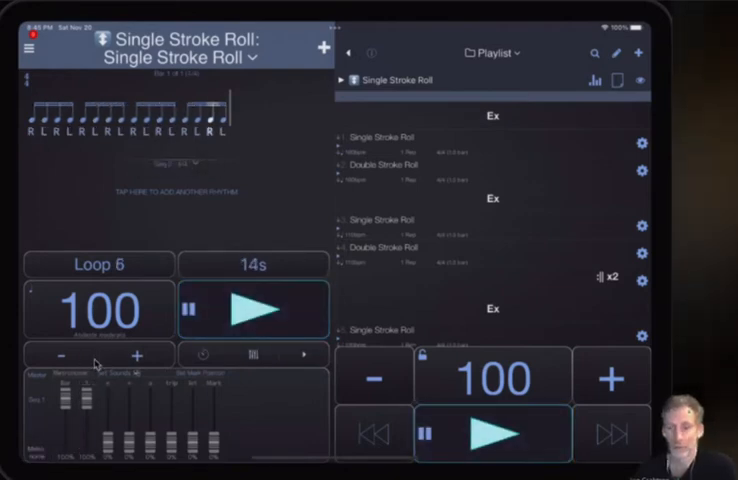
pyautogui.click(253, 309)
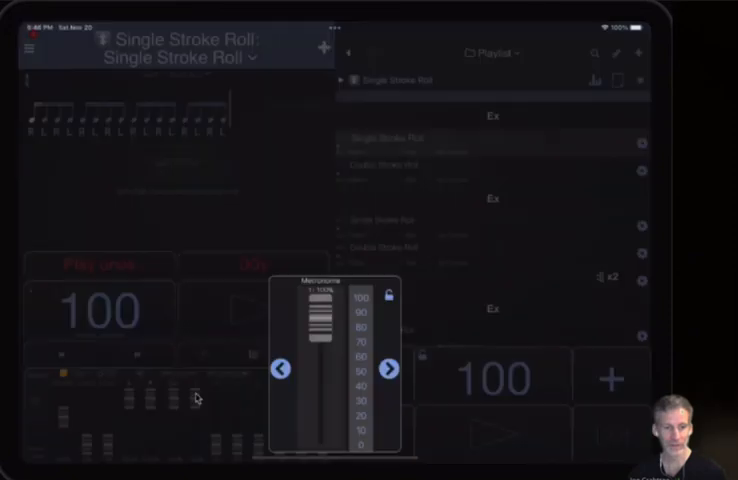
pyautogui.moveTo(391, 315)
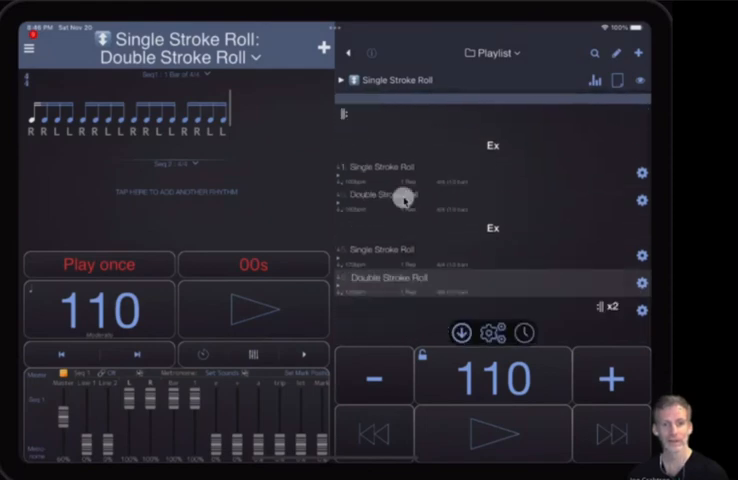
# - Play the Double Stroke Roll playlist item at 100 bpm
pyautogui.click(492, 433)
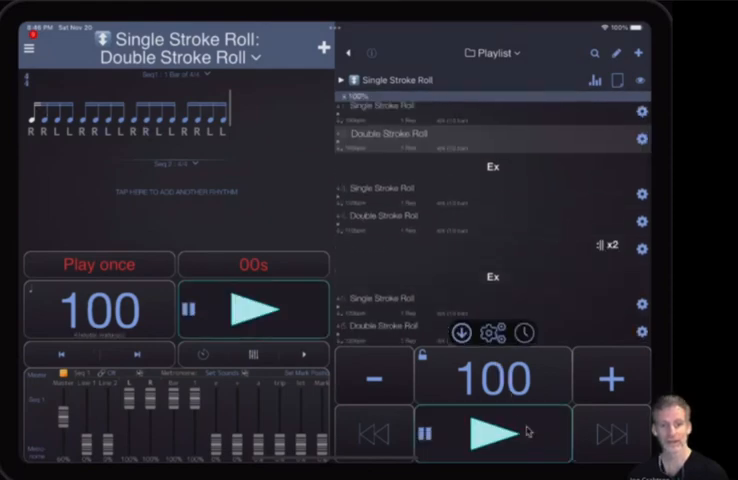